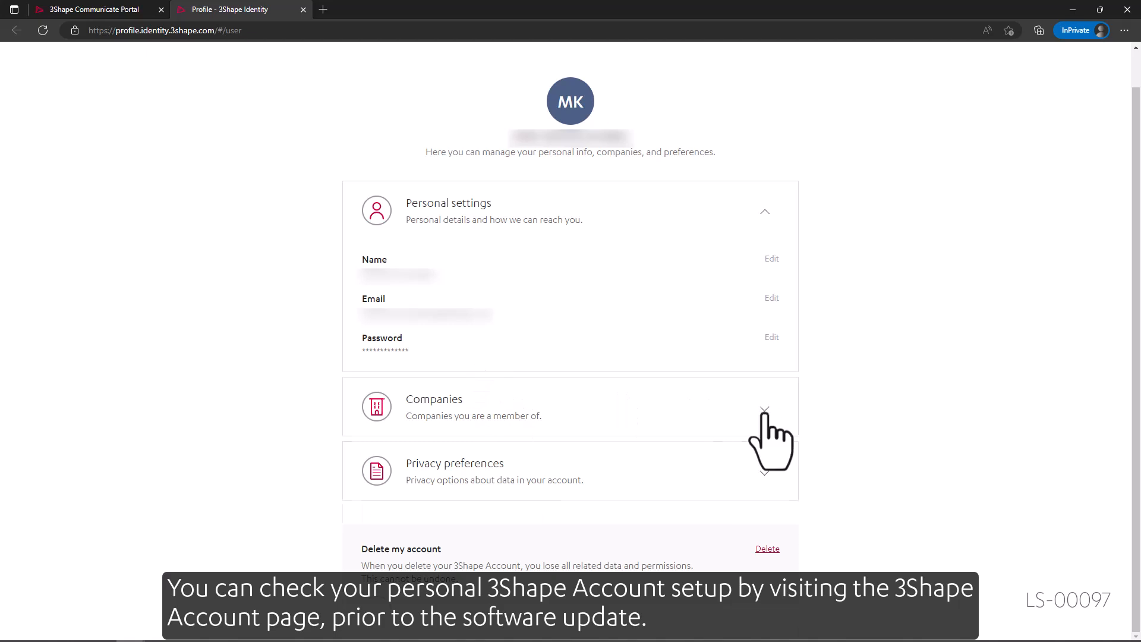
# Expand the Companies section on the 3Shape Account profile page to see your memberships
pyautogui.click(764, 408)
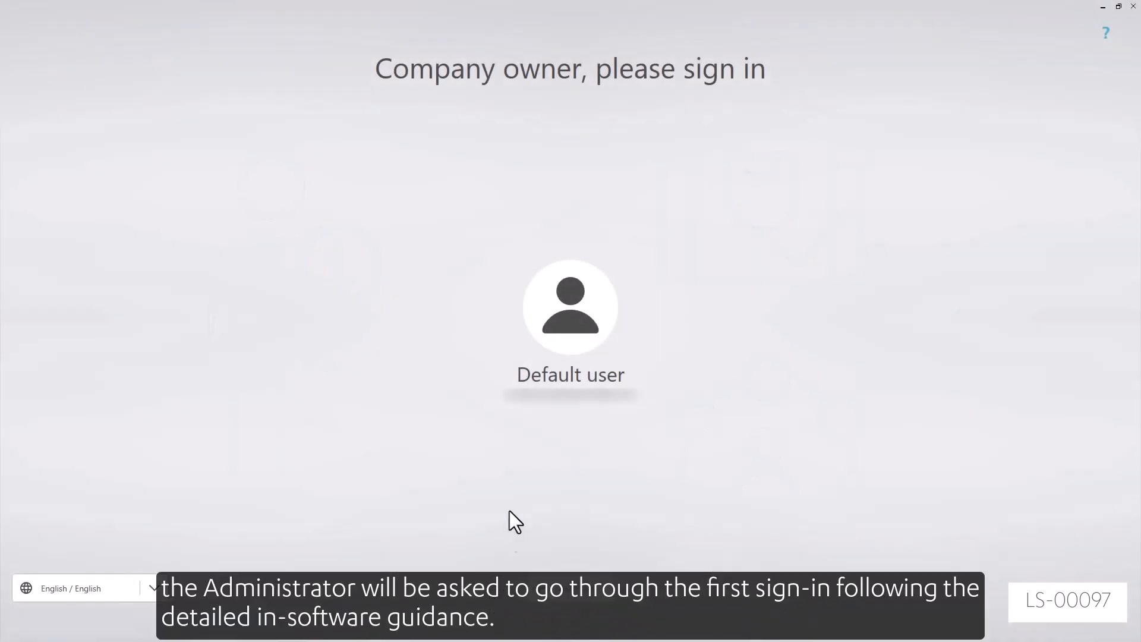
# Sign in with the Default user tile and choose "I'm the owner" in account setup
pyautogui.click(570, 306)
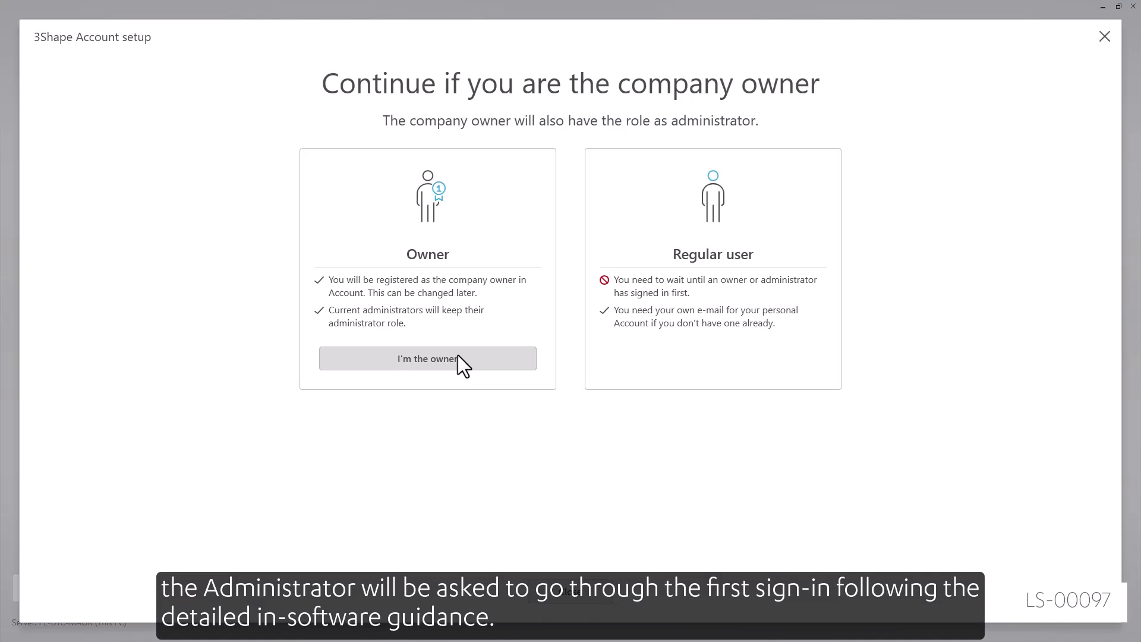
pyautogui.click(427, 358)
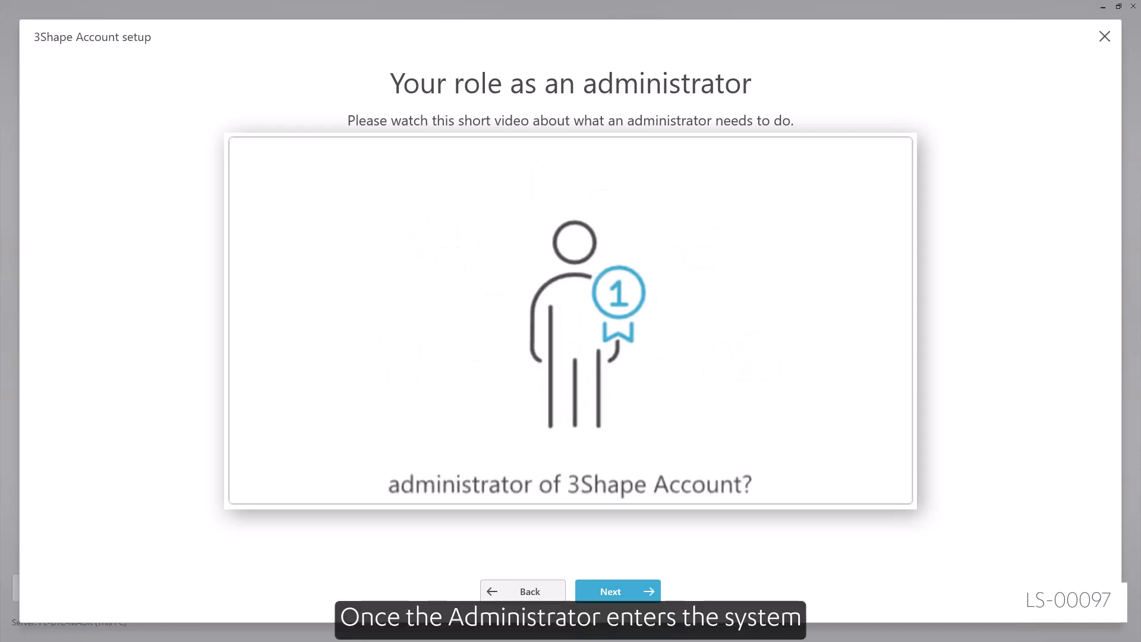
# Go from the administrator role video to the Merging request page
pyautogui.click(616, 590)
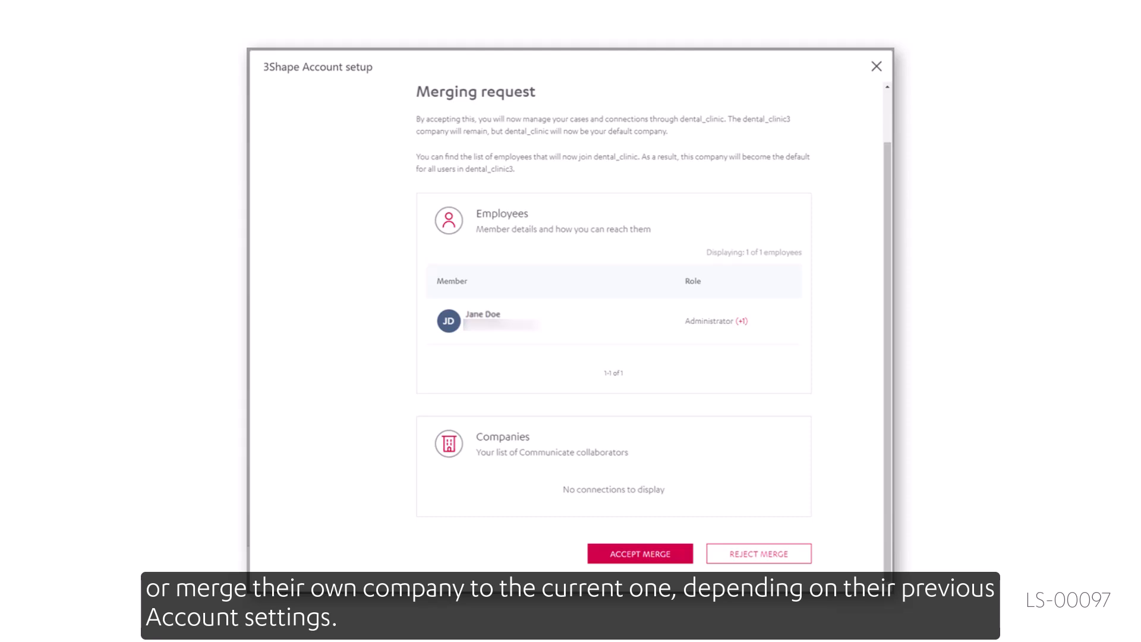
# Return to the owner screen and choose "I'm the owner" again so setup loads
pyautogui.click(639, 554)
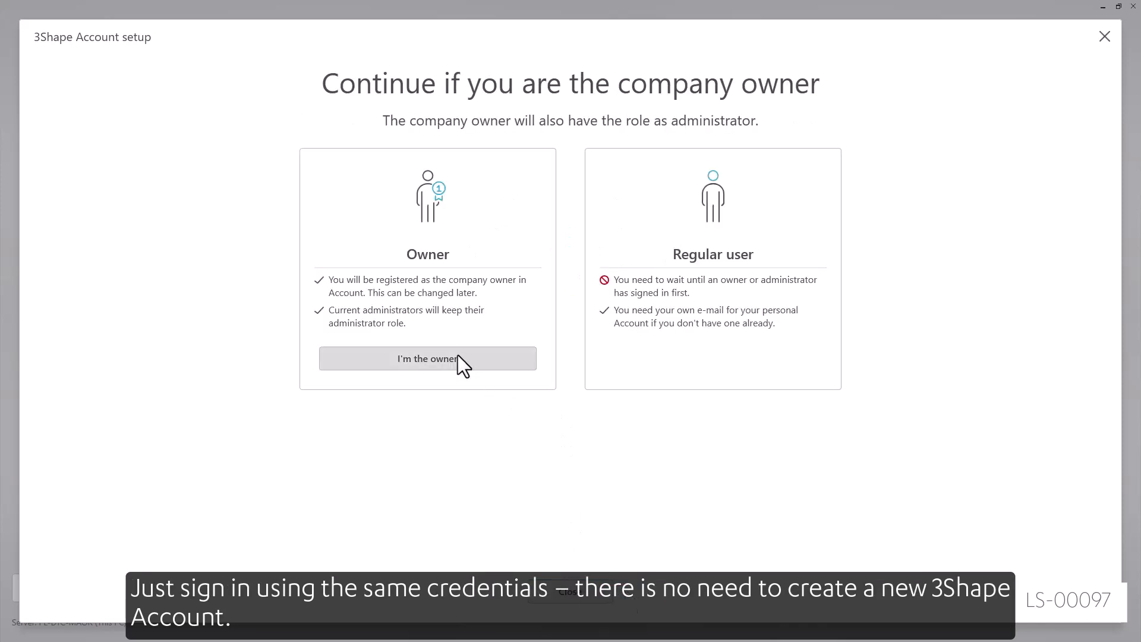
pyautogui.click(427, 358)
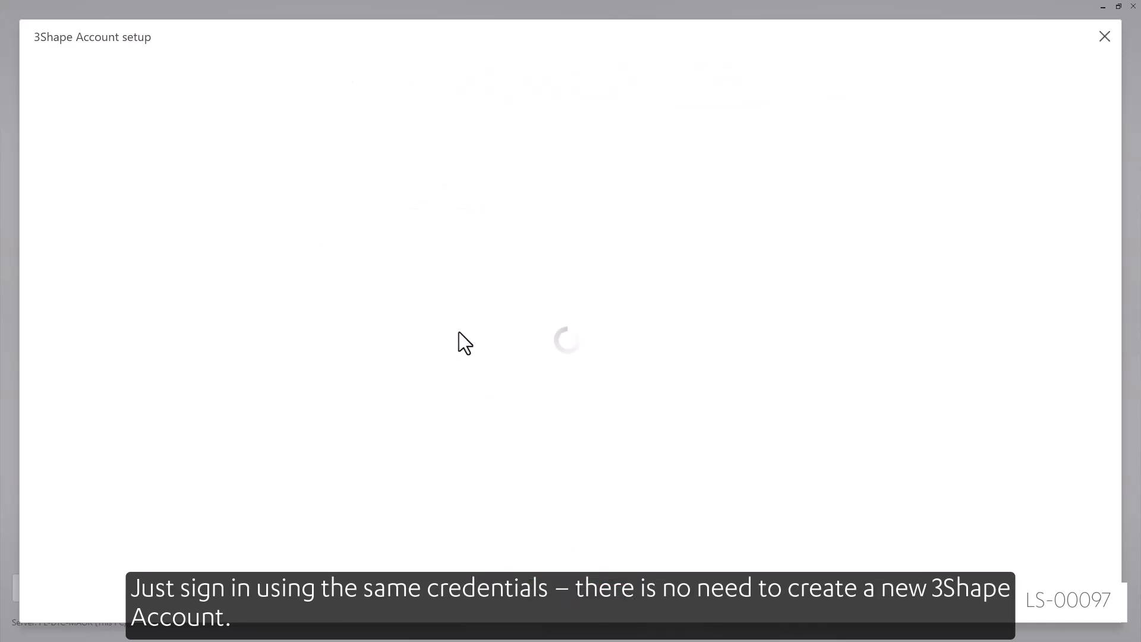